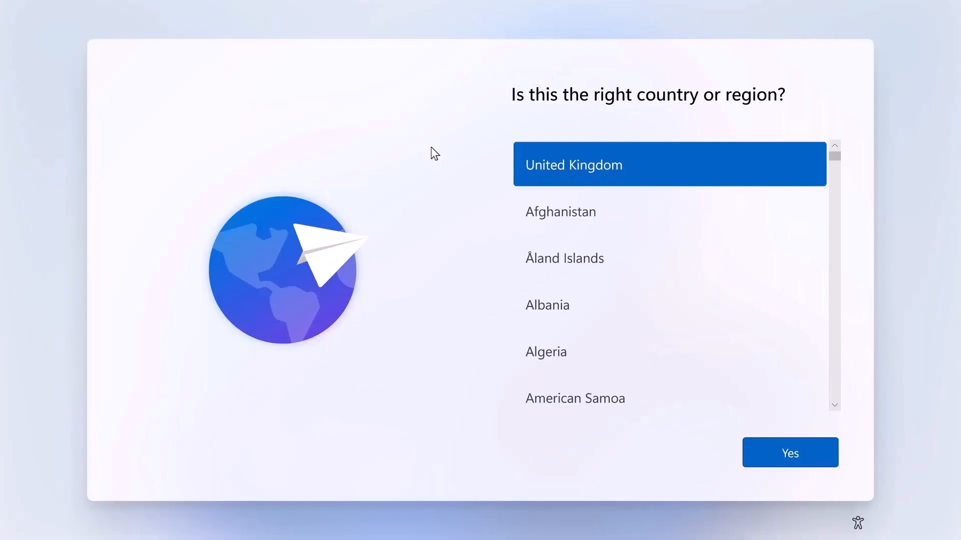
pyautogui.moveTo(355, 130)
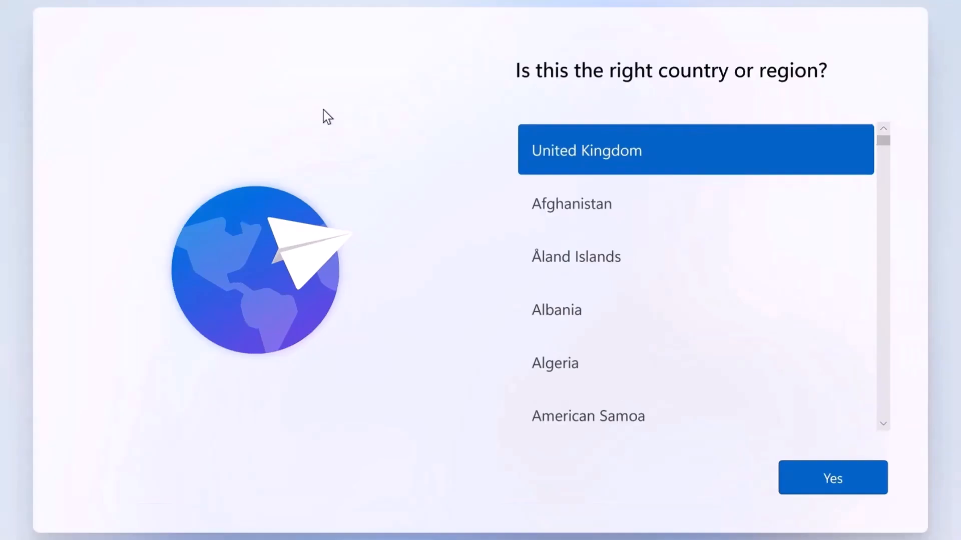
pyautogui.moveTo(639, 266)
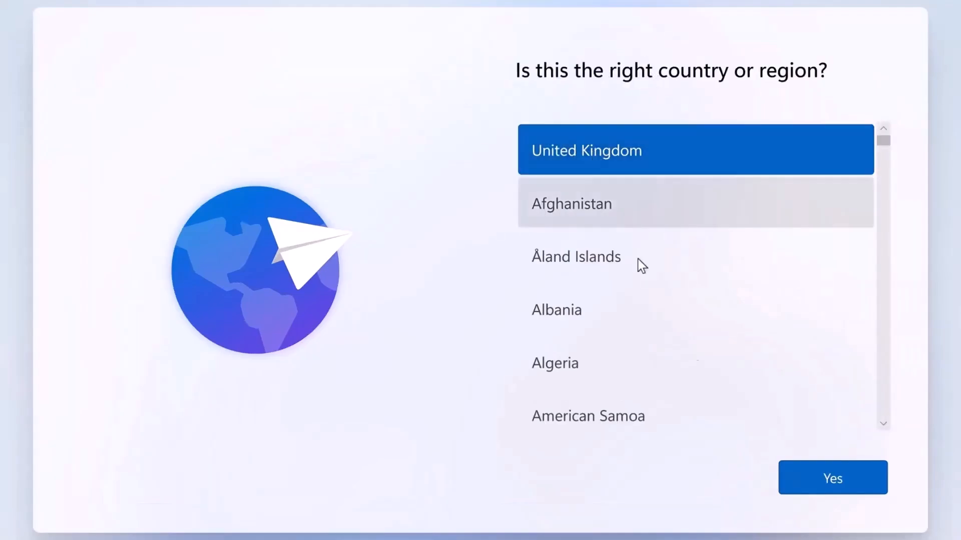
# - Confirm United Kingdom as the country or region with Yes
pyautogui.click(831, 478)
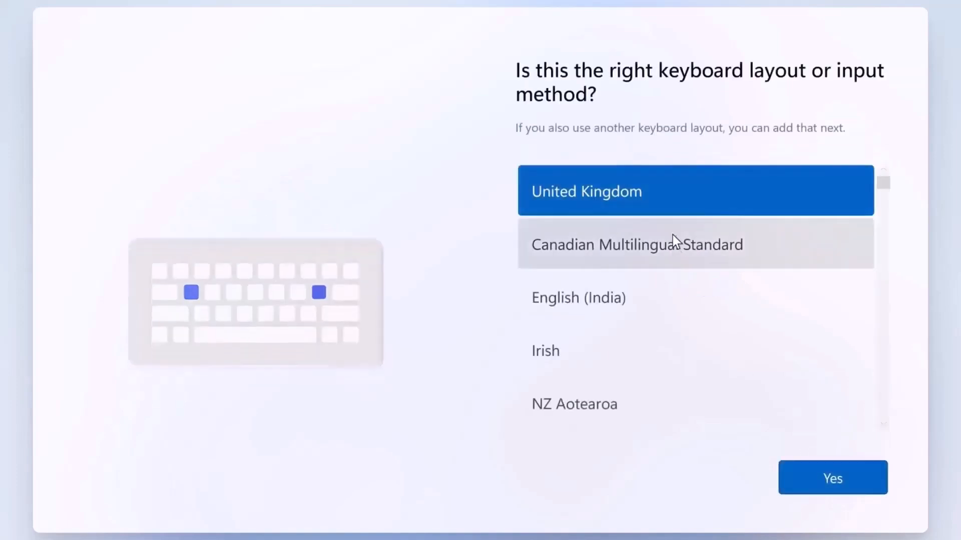
# - Accept United Kingdom as the keyboard layout with Yes, skipping a second layout
pyautogui.click(831, 479)
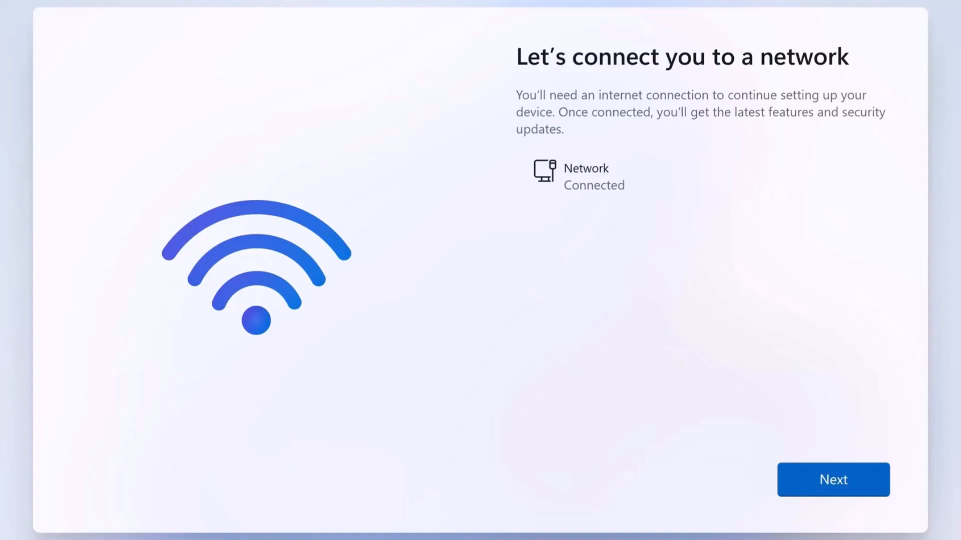
# - Bring up an administrator Command Prompt over the network screen with Shift+F10
pyautogui.press('Shift+F10')
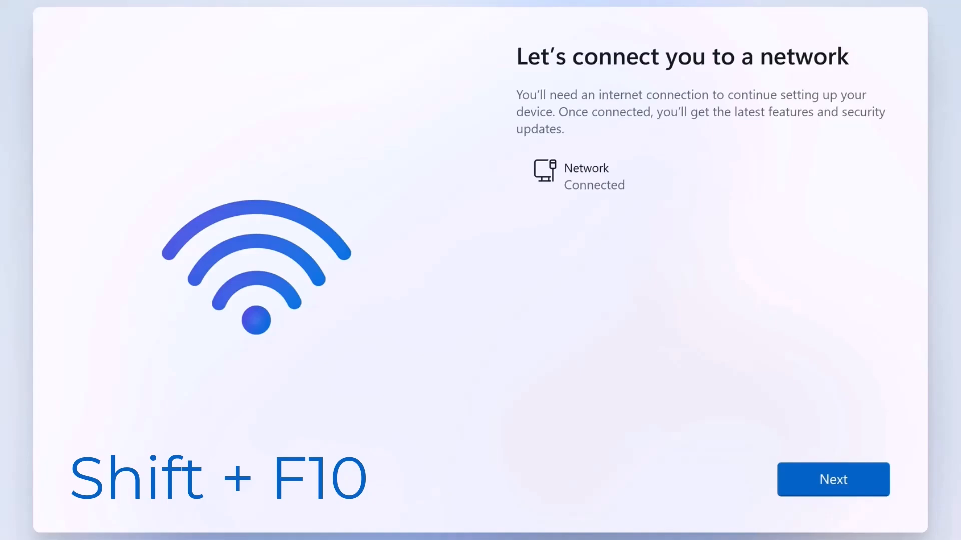
pyautogui.press('Shift+F10')
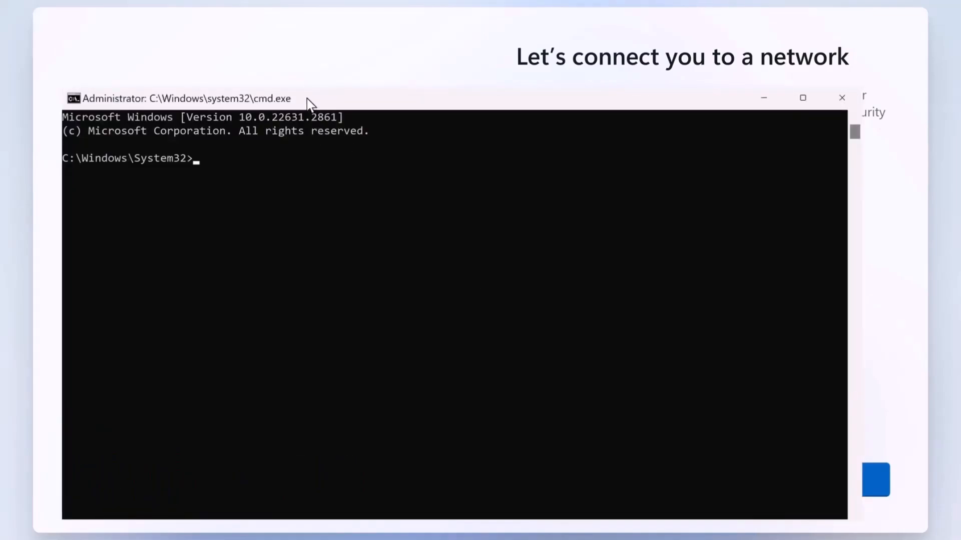
pyautogui.moveTo(208, 110)
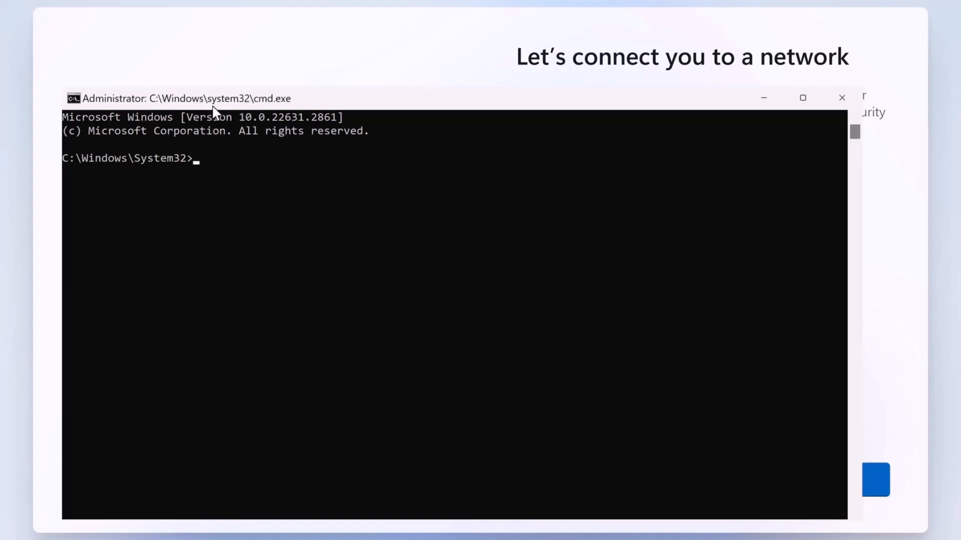
pyautogui.moveTo(222, 115)
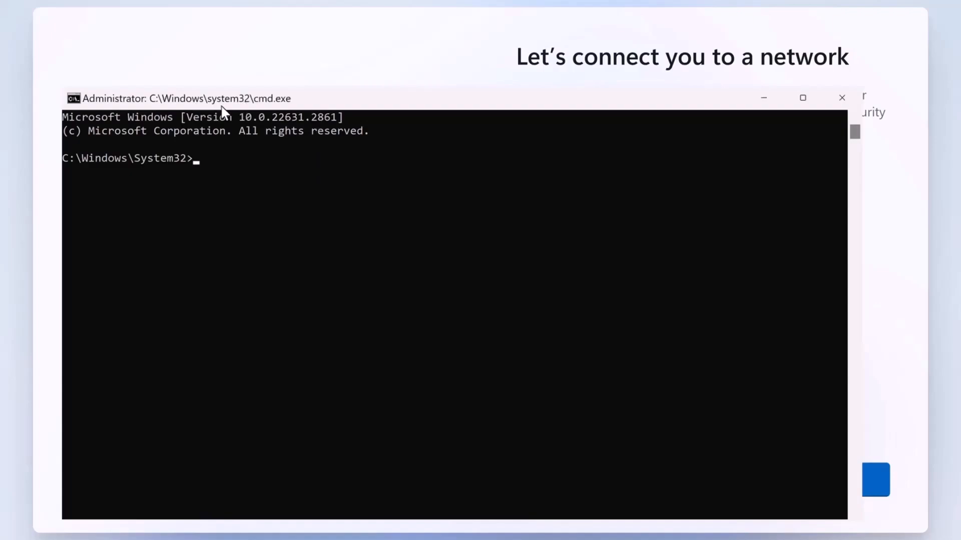
pyautogui.moveTo(231, 113)
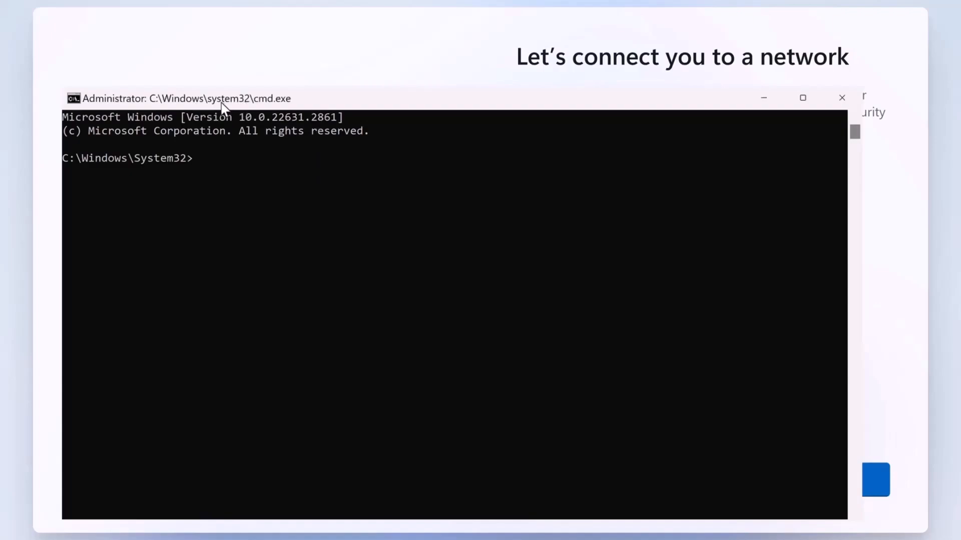
# - Run 'start ms-cxh:localonly' to launch the local-only 'Create a user for this PC' window
pyautogui.write('start ms')
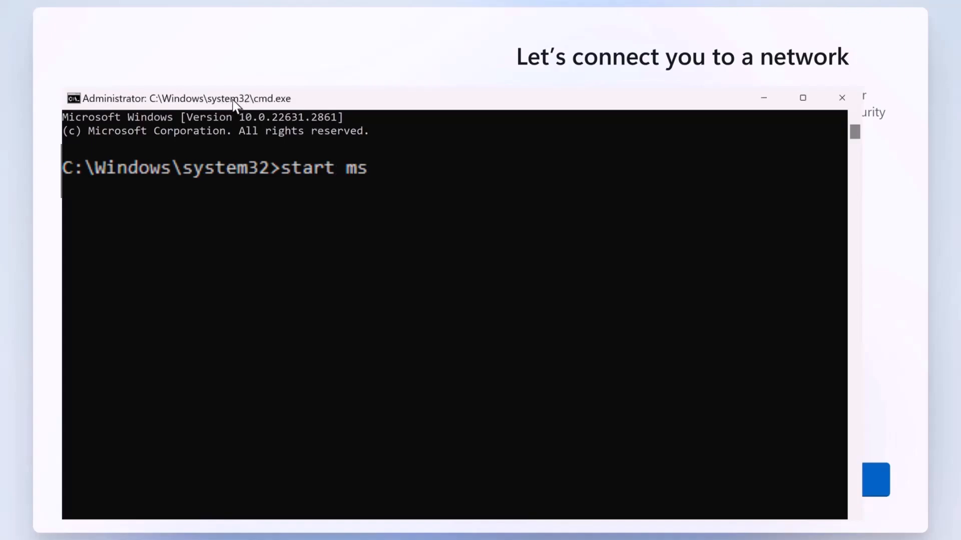
pyautogui.write('-')
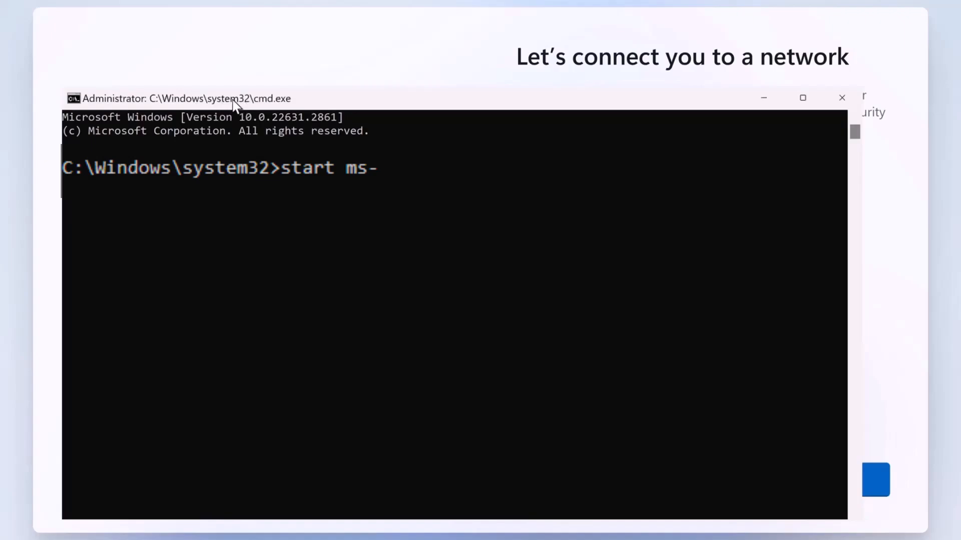
pyautogui.write('cx')
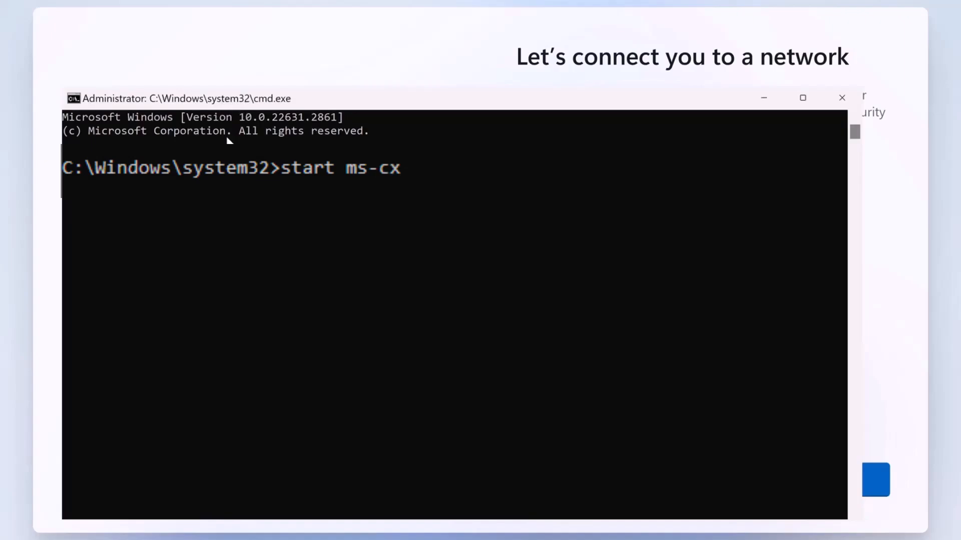
pyautogui.write('h:')
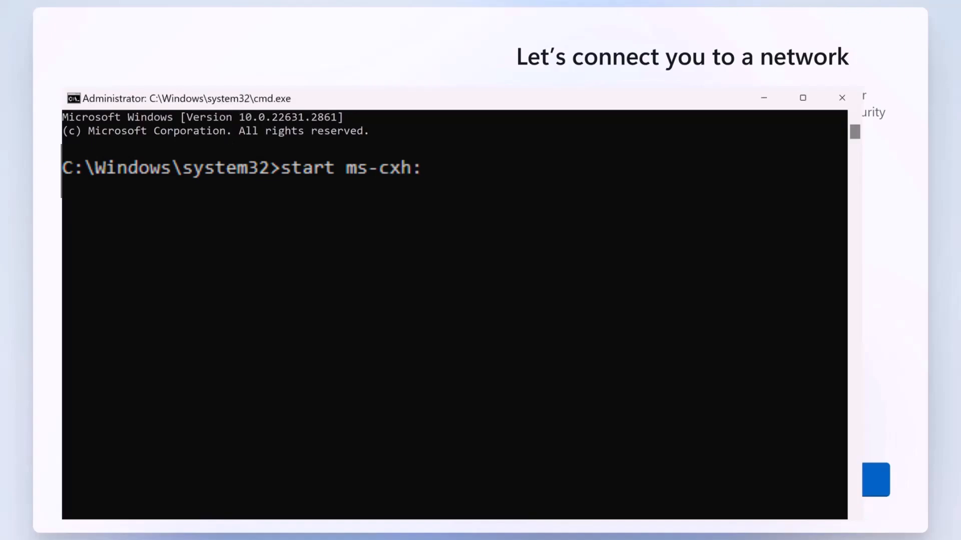
pyautogui.write('localonl')
pyautogui.write('Subscr')
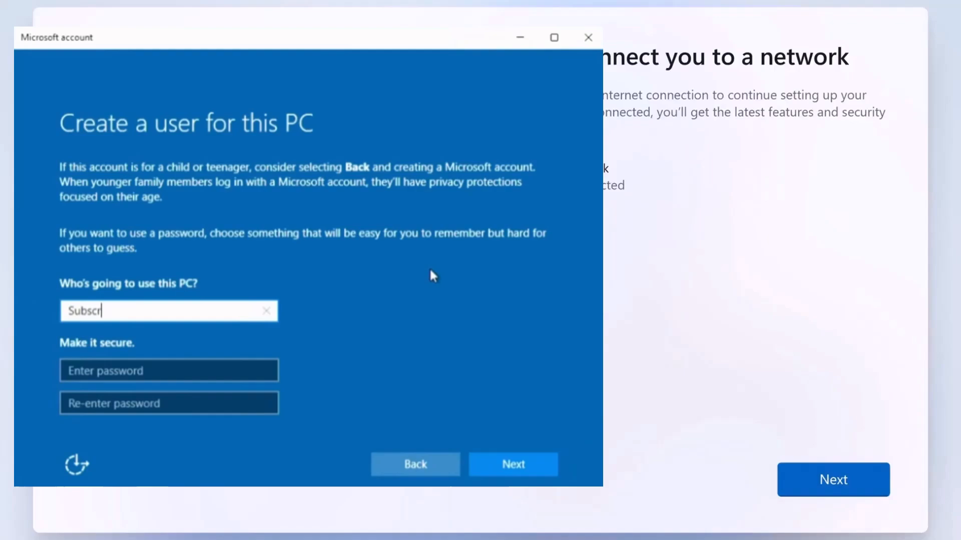
# - Create local user 'Subscribe' with blank password fields and submit with Next
pyautogui.write('be')
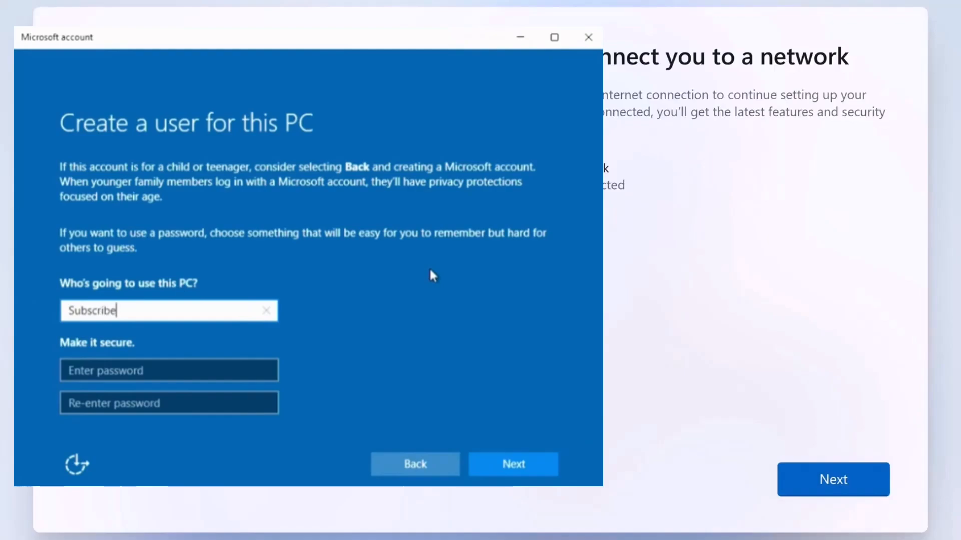
pyautogui.click(512, 463)
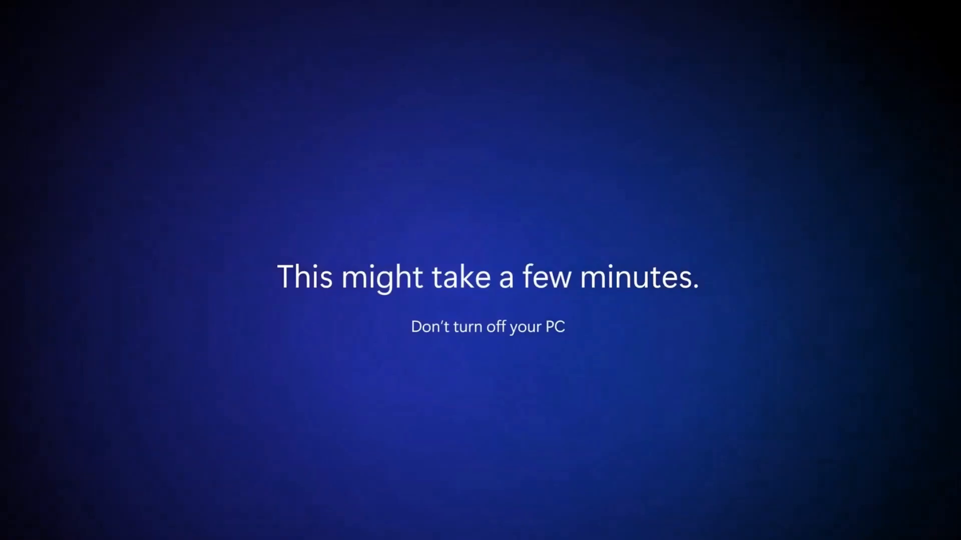